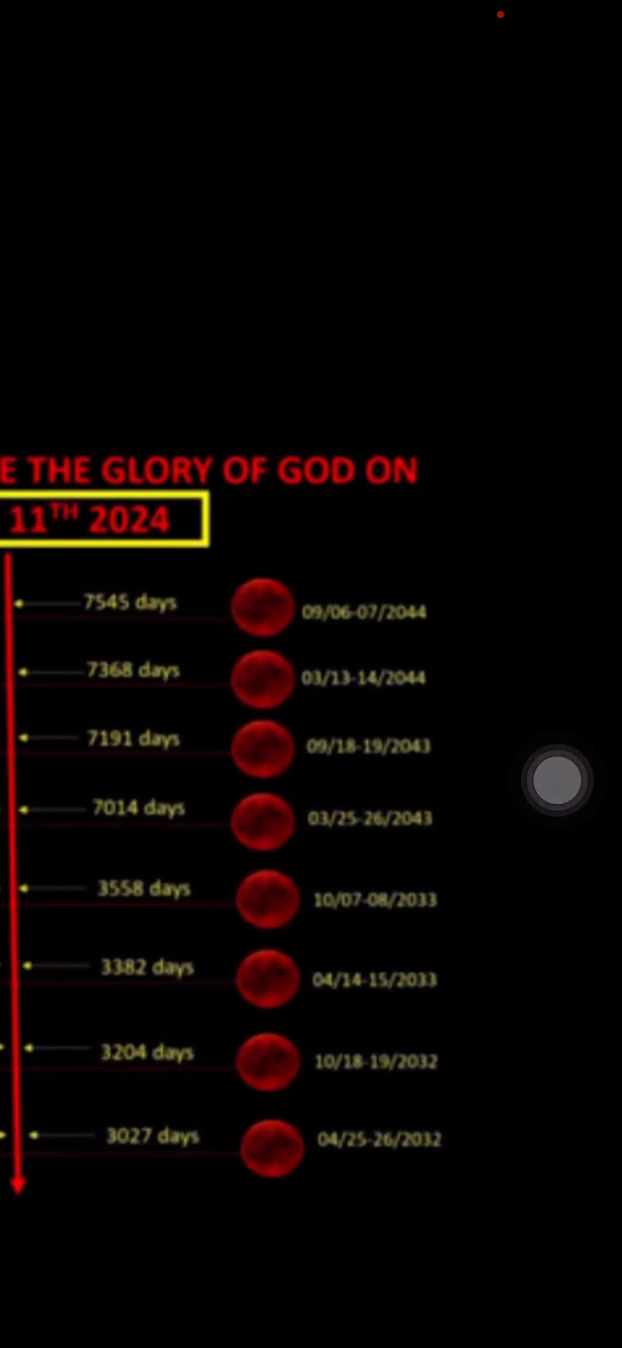
Step: Pan to the right-hand column of eclipse dates from 04/08/2024 to 06/01/2030
{"action": "scroll", "scroll_direction": "down", "scroll_amount": 3}
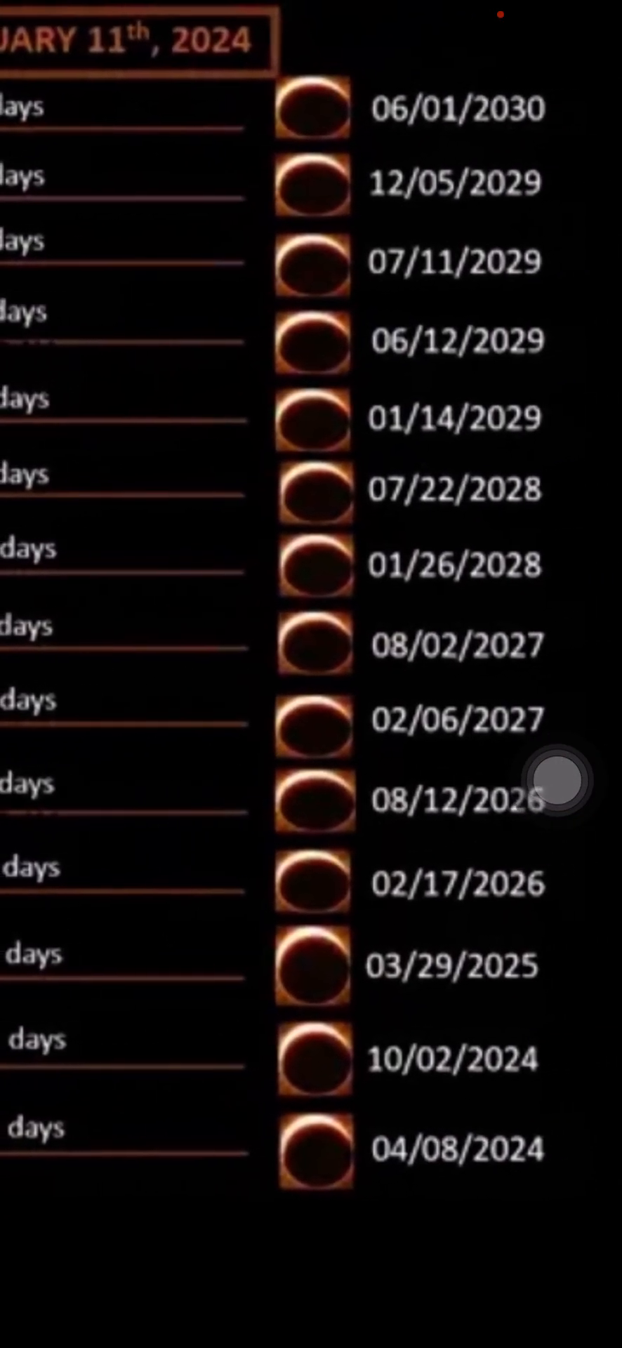
Step: Pan left to the central day-count columns, from 2334 days down to 89 days
{"action": "scroll", "scroll_direction": "down", "scroll_amount": 3}
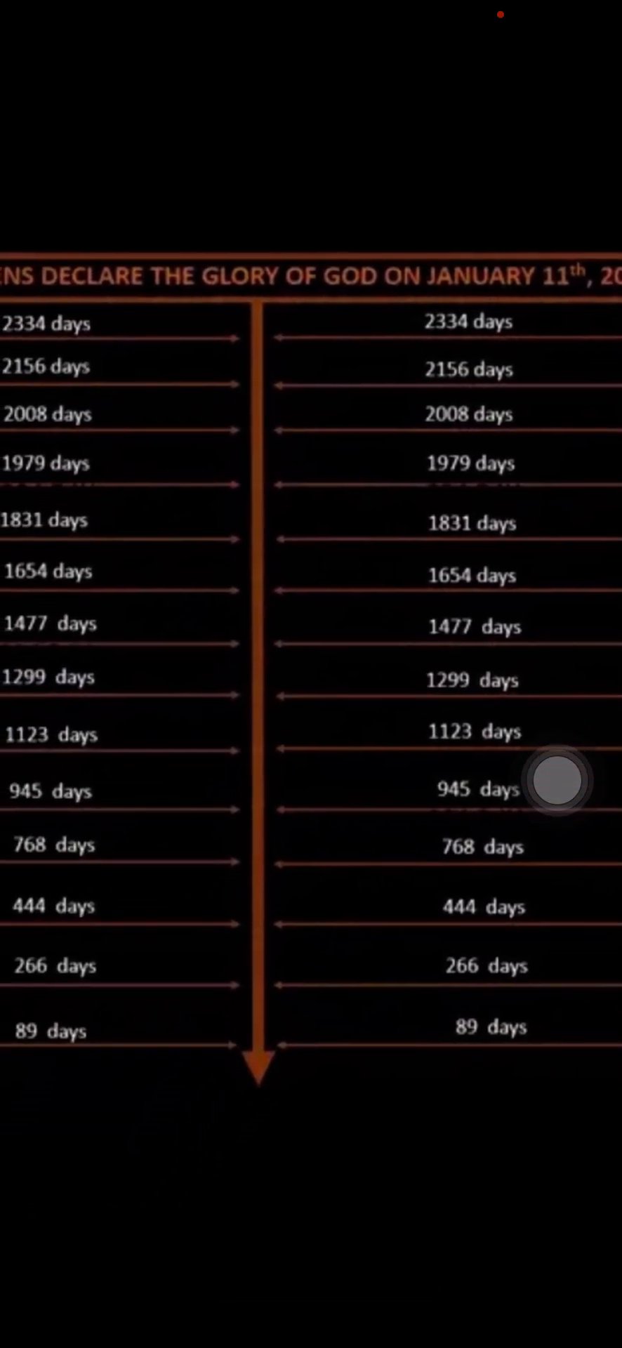
Step: Zoom back out to the full view of IMG_5146.WEBP showing all eclipse dates
{"action": "scroll", "scroll_direction": "down", "scroll_amount": 3}
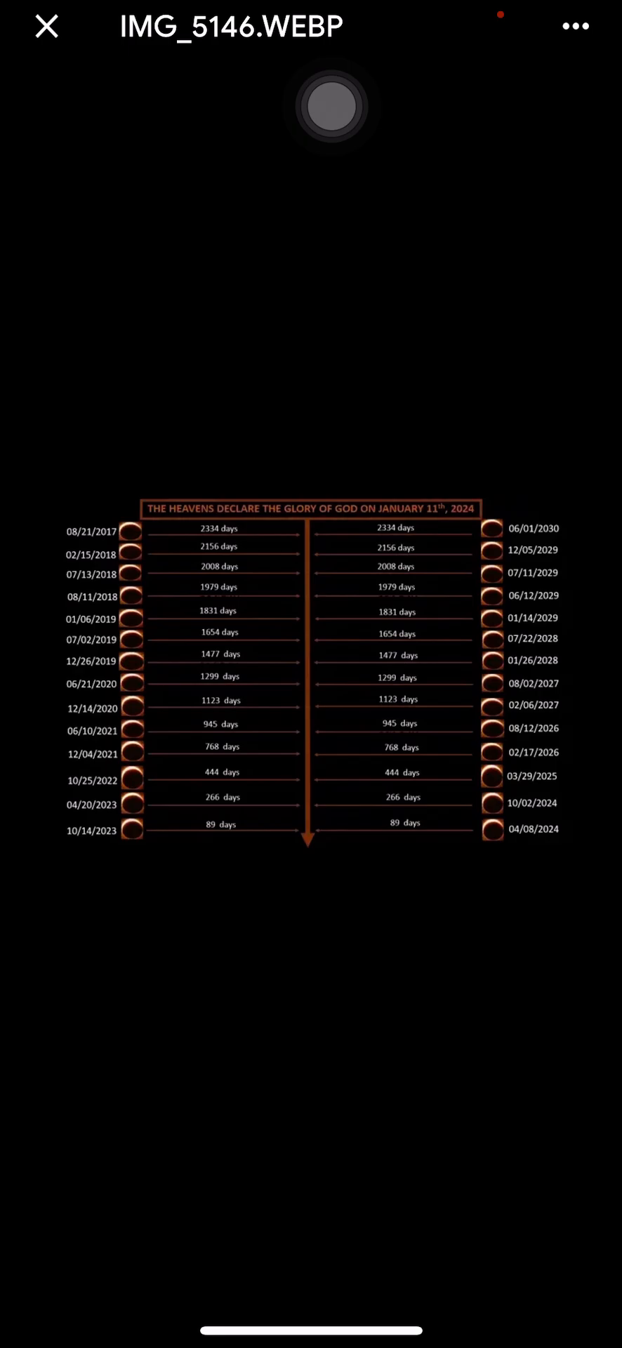
Step: Close the chart viewer and return to the All Photos library grid
{"action": "left_click", "coordinate": [45, 25]}
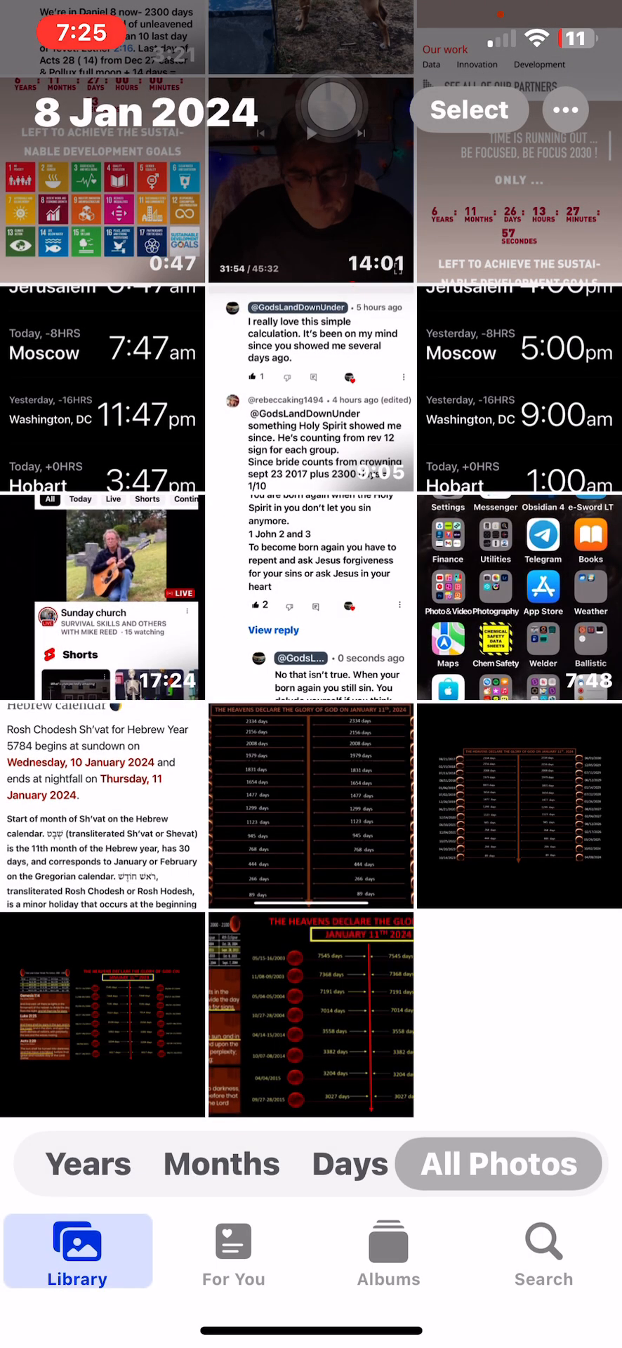